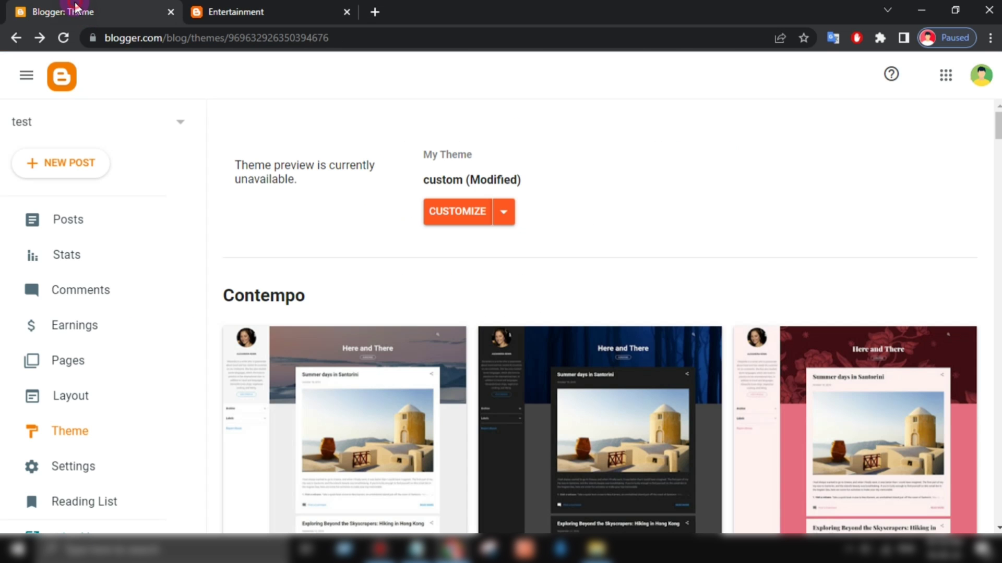
Open the custom theme's code in the HTML template editor via Customize > Edit HTML.
left_click(456, 211)
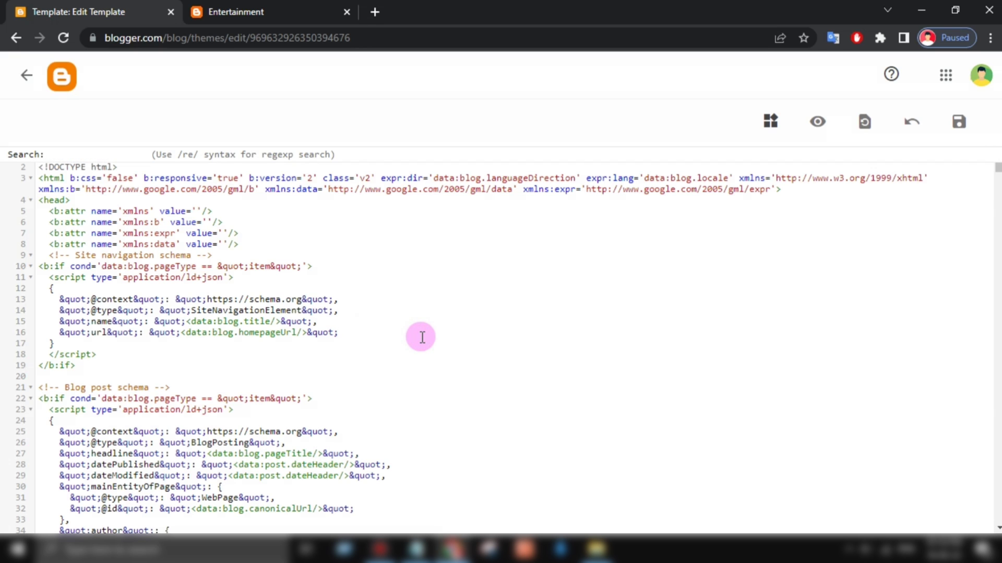
Insert the featuredImage background block after <body, save, and preview the 2 Chainz post.
type("<body")
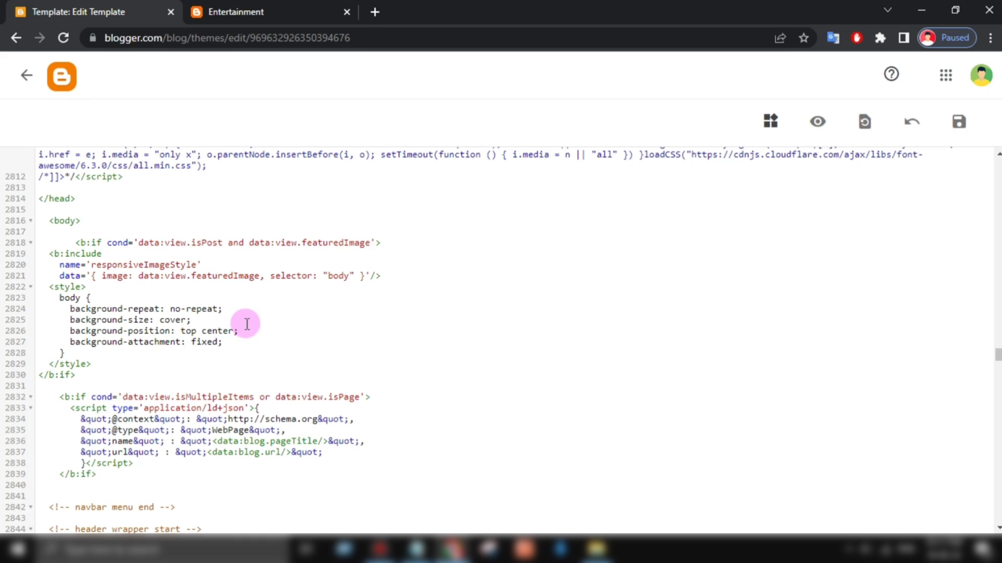
left_click(957, 122)
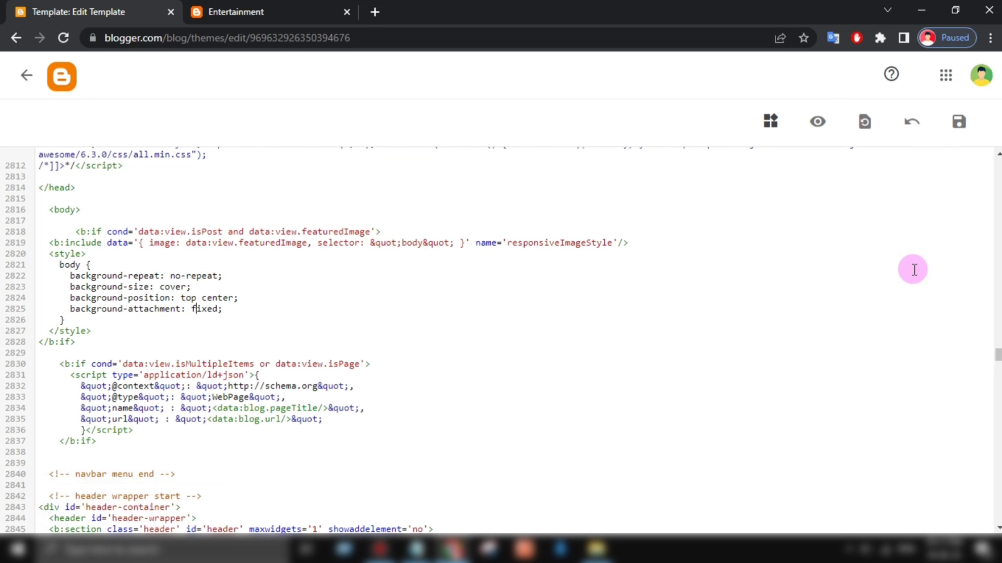
left_click(256, 11)
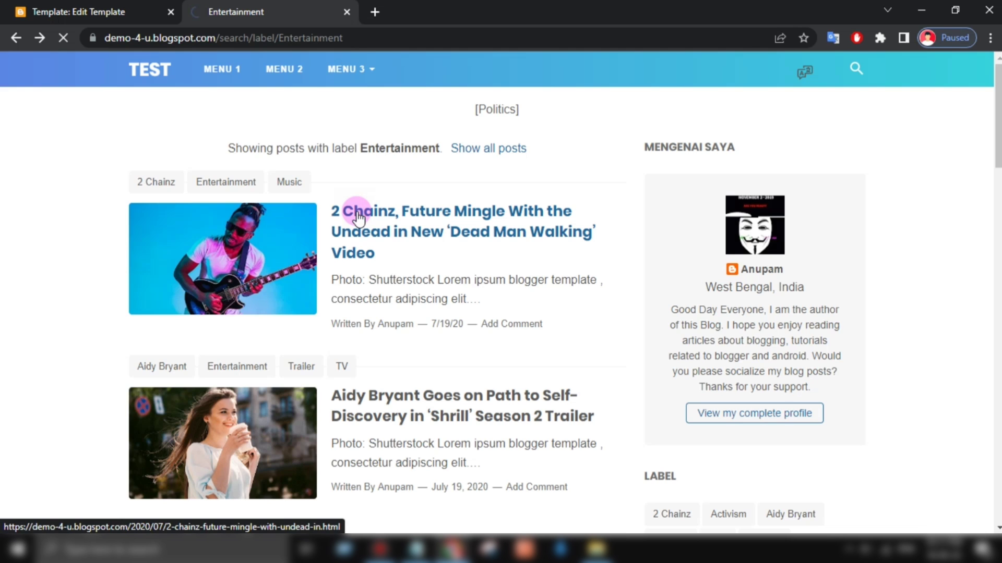
left_click(356, 220)
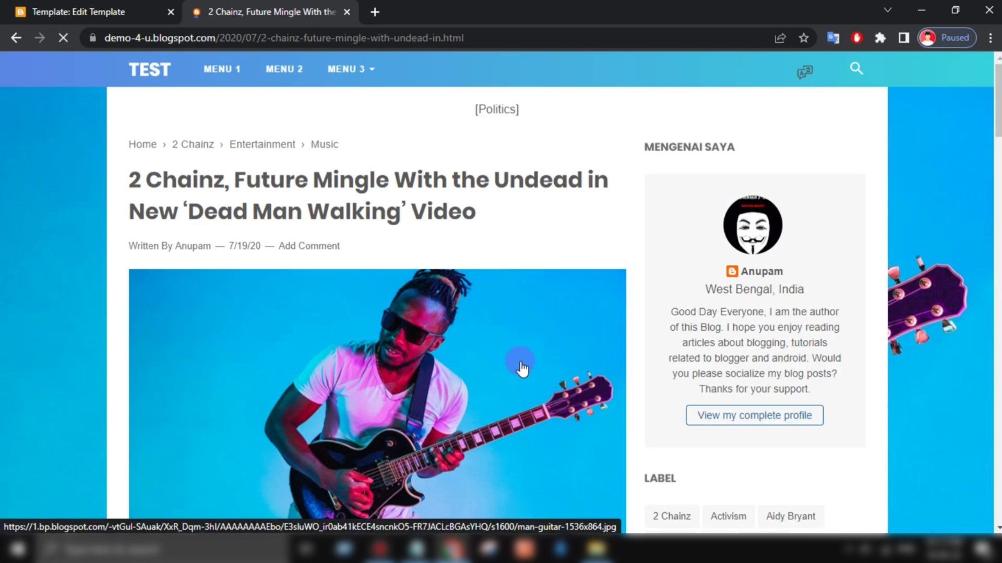
left_click(90, 12)
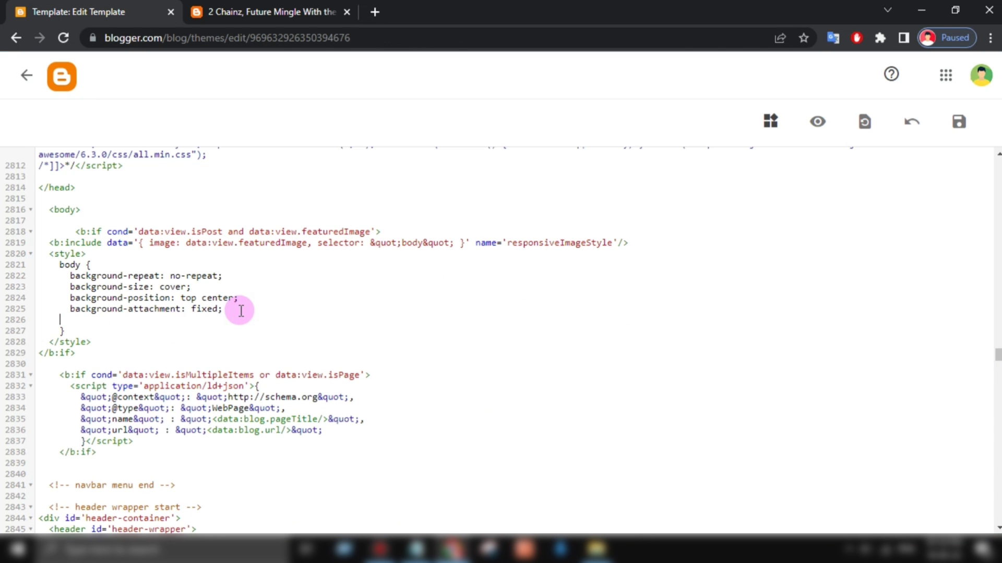
Add backdrop-filter:blur(12px); inside the body rule and save the template.
type("backdrop")
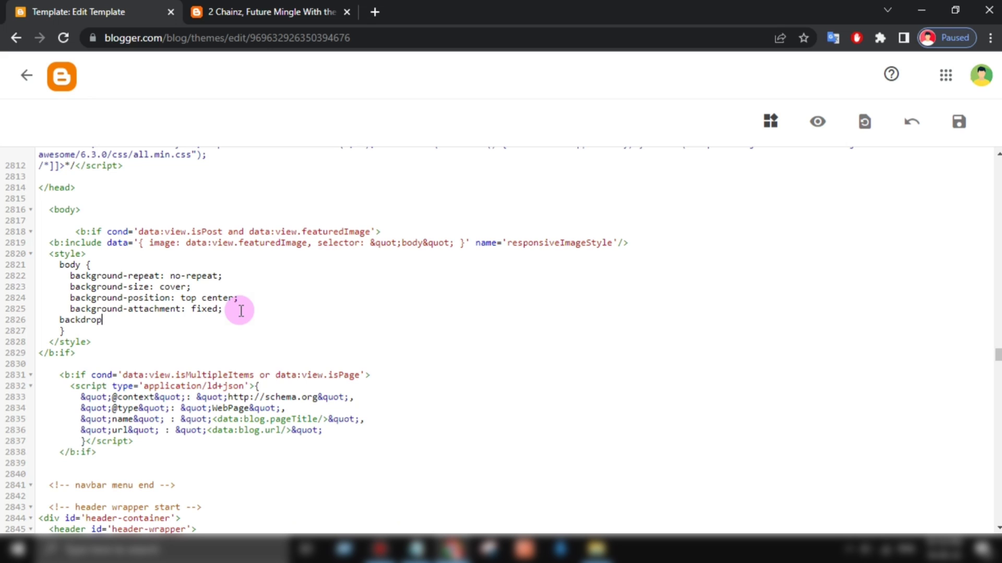
type("-filter:blu")
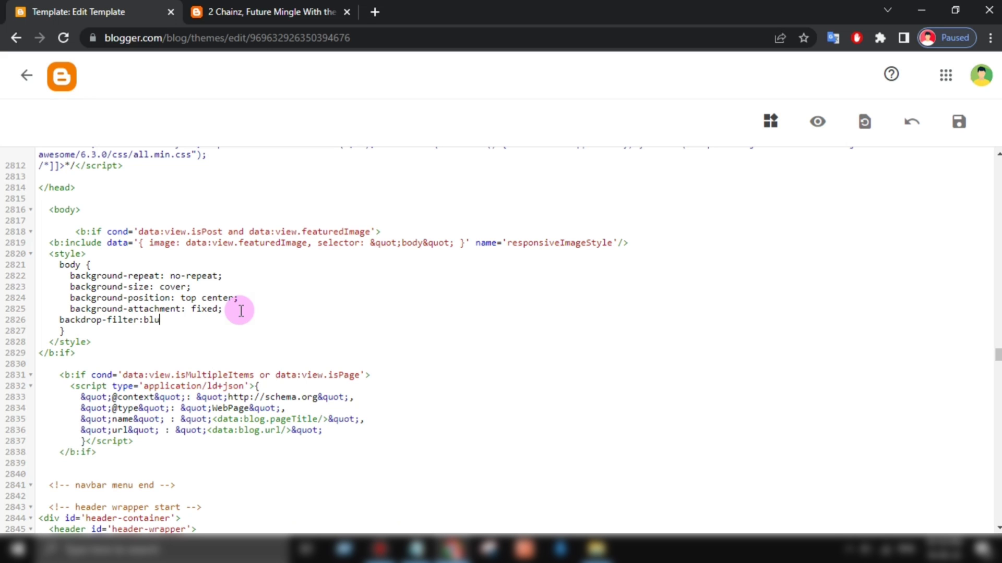
type("r(")
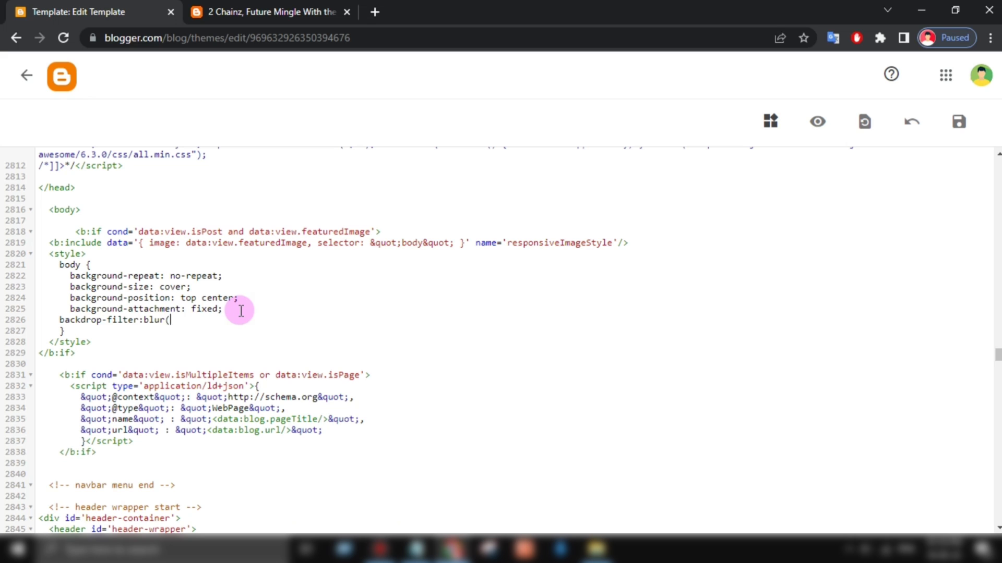
type(");")
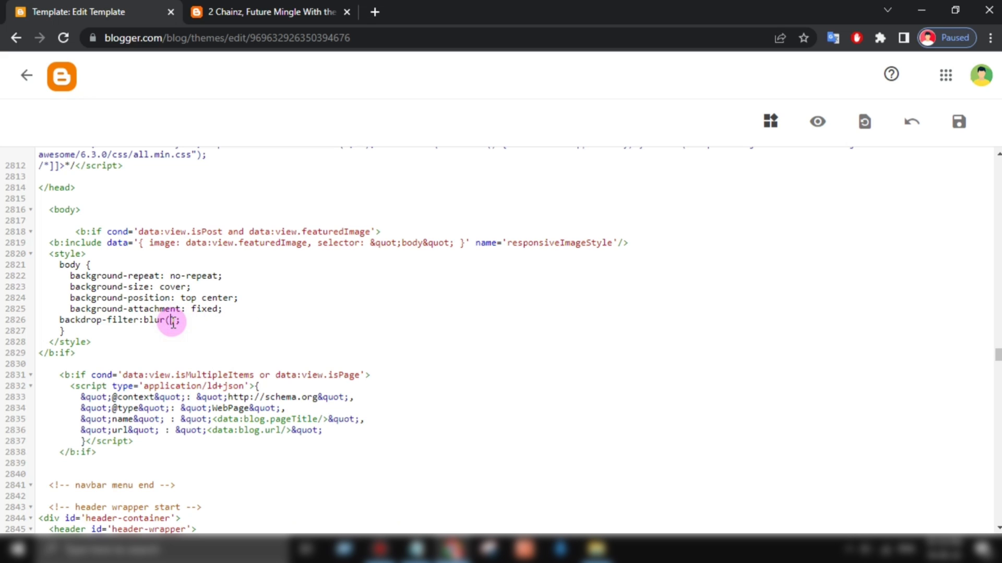
type("12px")
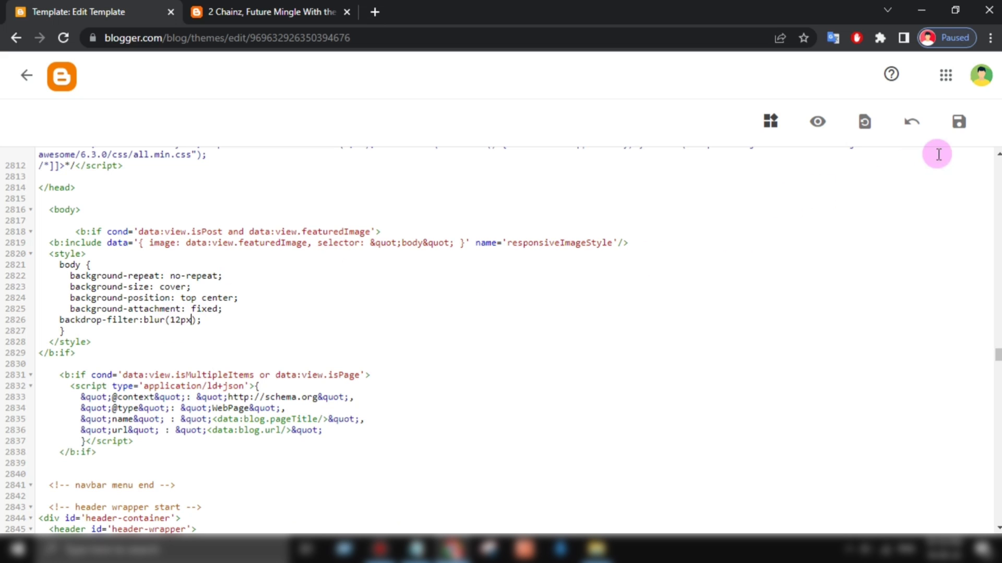
left_click(958, 121)
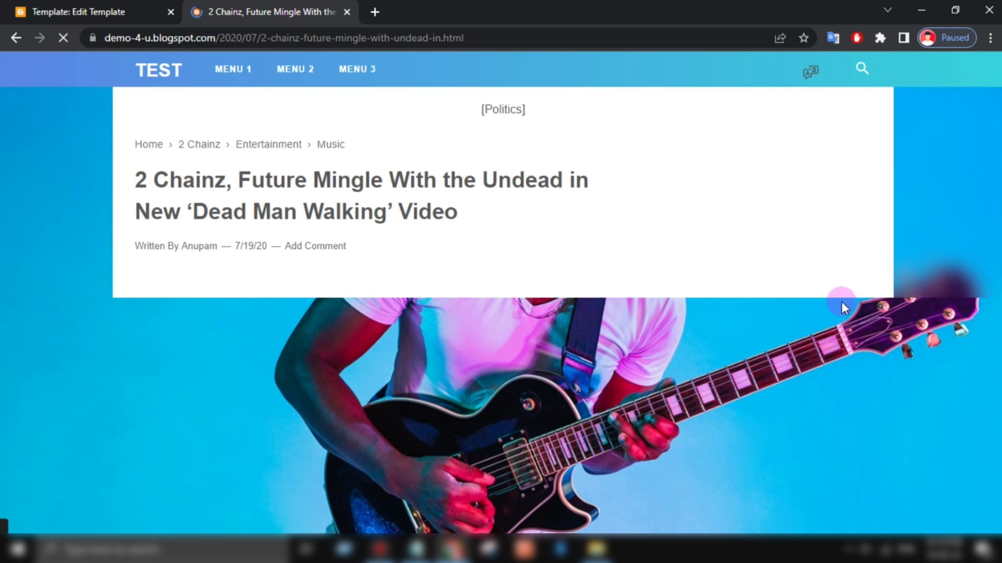
Scroll down the 2 Chainz post to see the fixed guitarist image background.
scroll("down", 3)
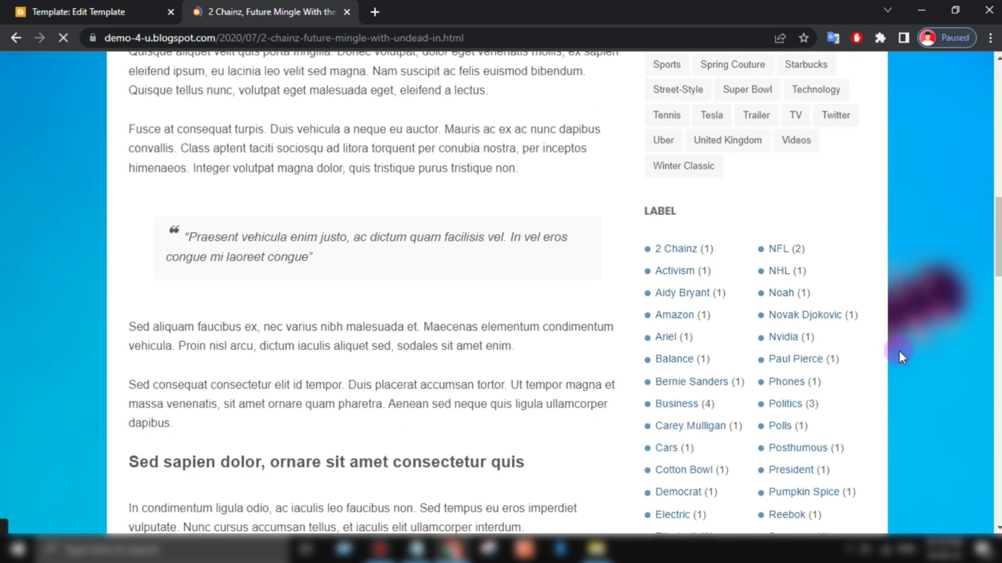
scroll("down", 3)
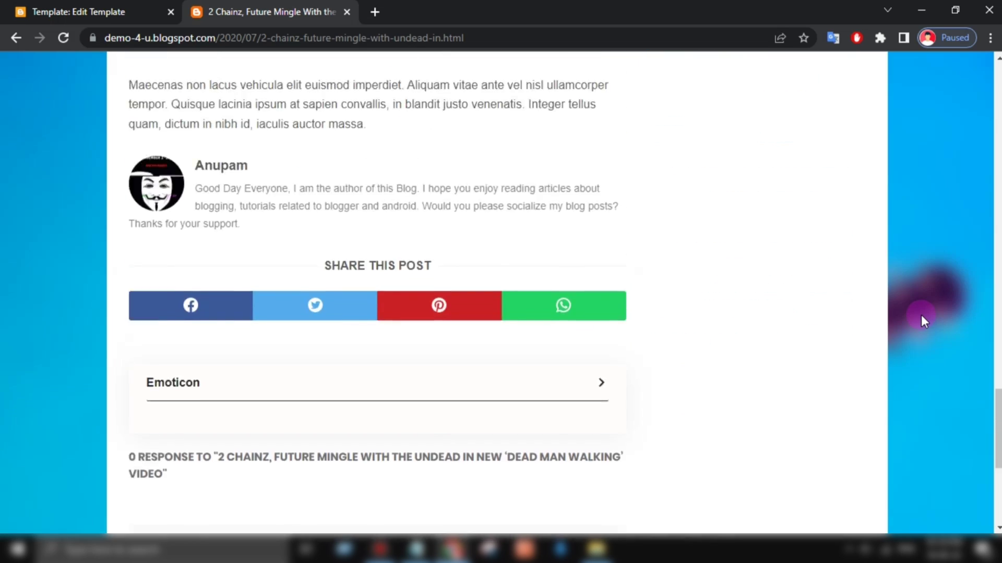